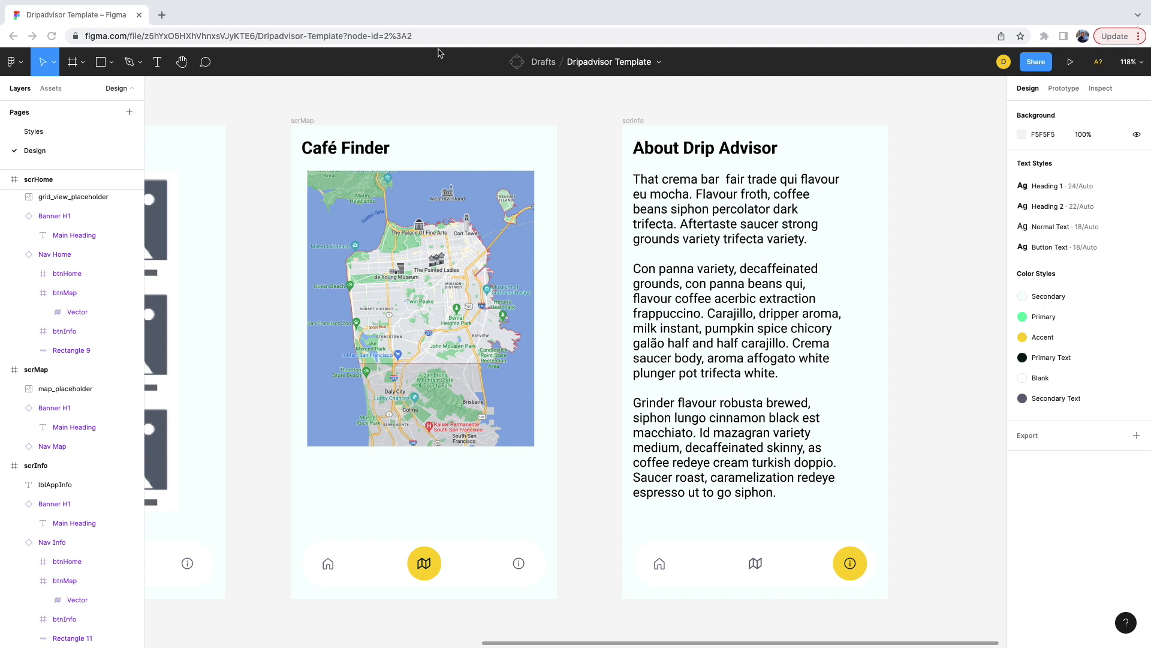
- Copy the Dripadvisor Template file's URL from the browser address bar
{"action": "left_click", "coordinate": [246, 36]}
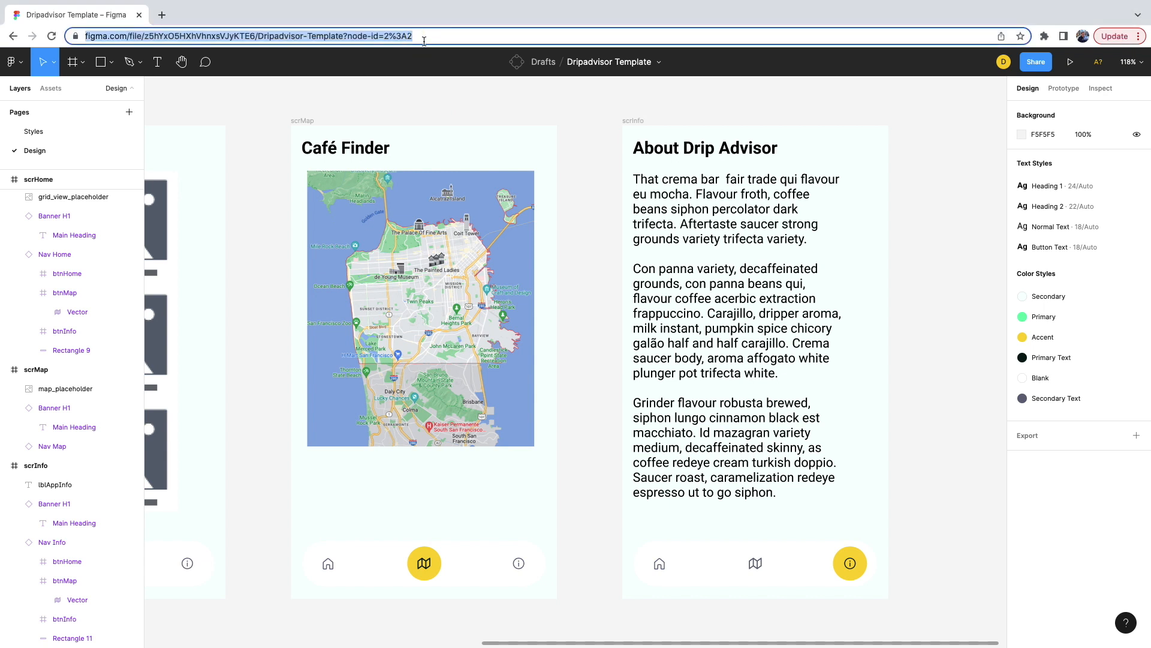
{"action": "mouse_move", "coordinate": [439, 94]}
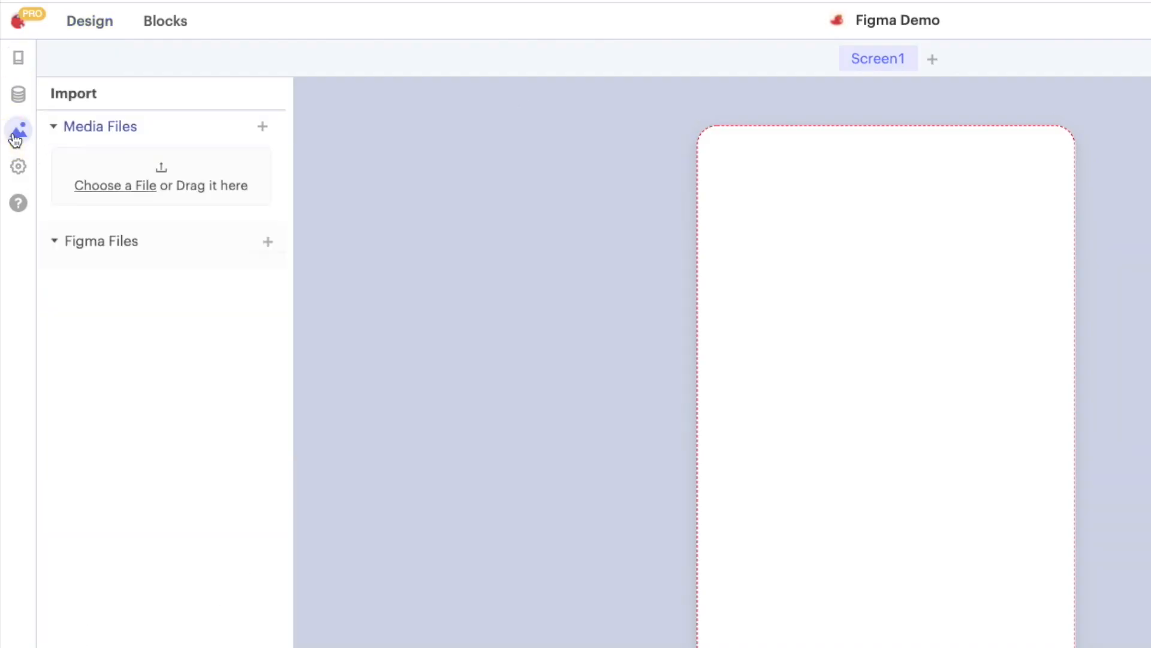
{"action": "mouse_move", "coordinate": [270, 249]}
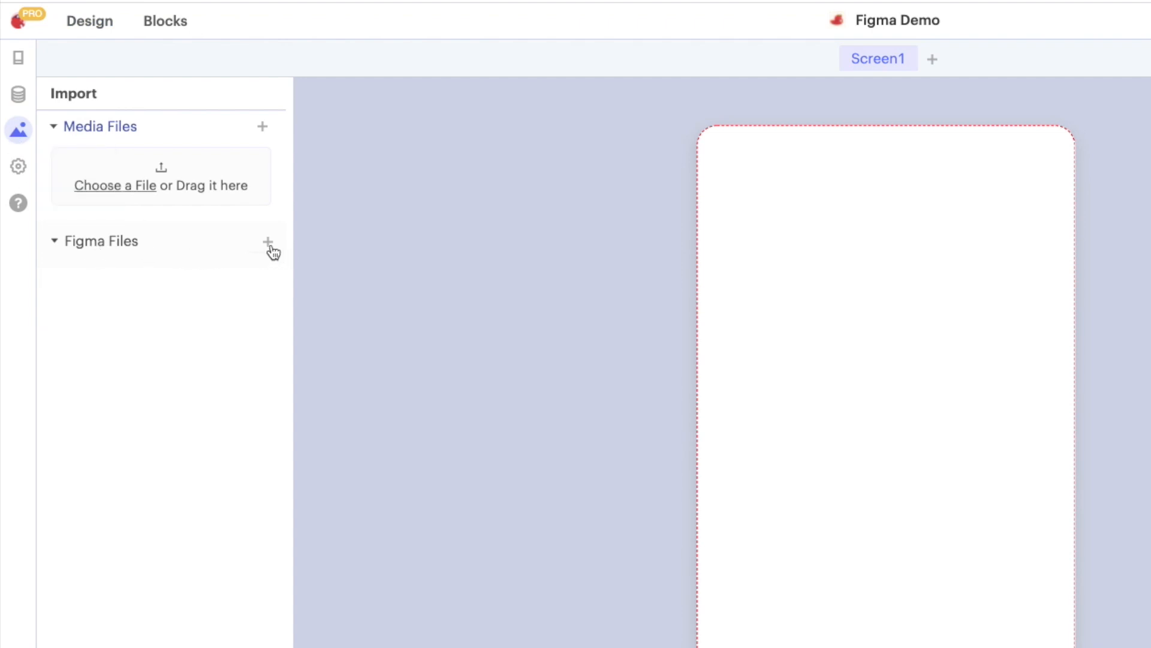
- Import the Design page of the Dripadvisor Figma file, creating scrSplash, scrHome, scrMap and scrInfo screens
{"action": "left_click", "coordinate": [267, 243]}
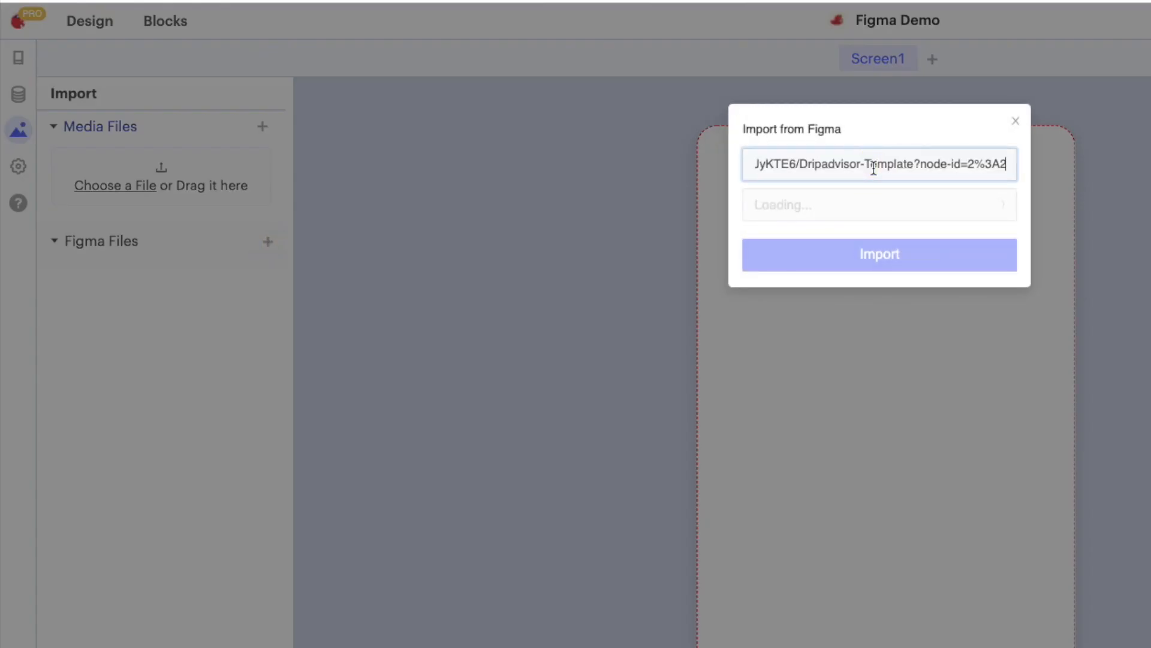
{"action": "left_click", "coordinate": [868, 204]}
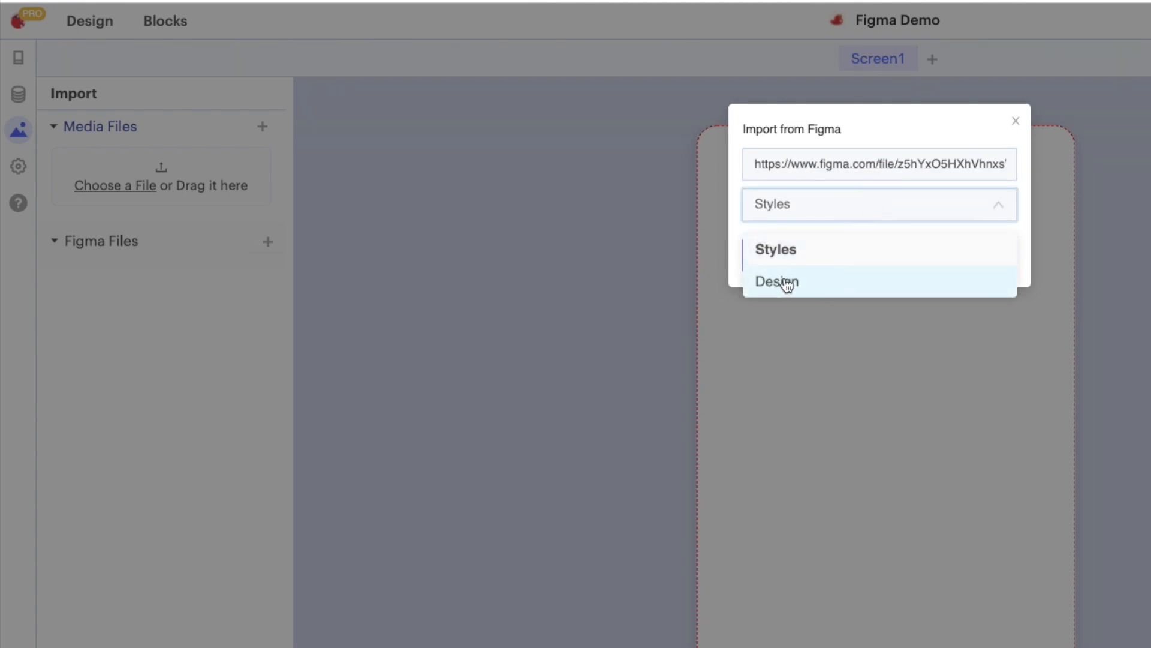
{"action": "left_click", "coordinate": [777, 282]}
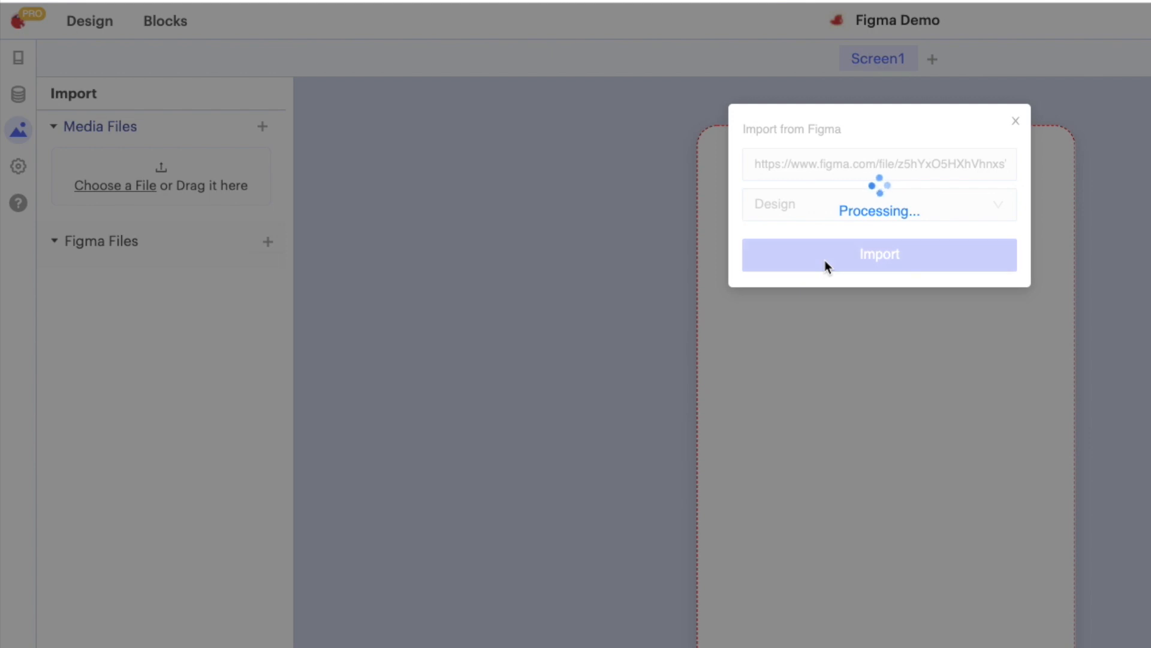
{"action": "left_click", "coordinate": [880, 255]}
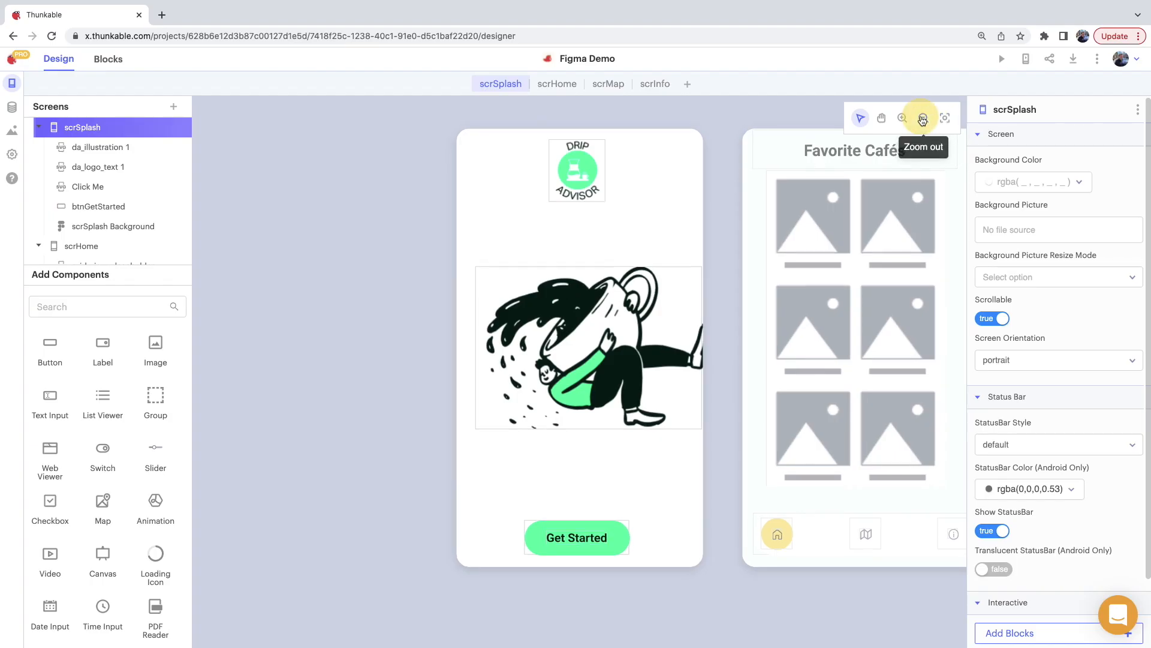
{"action": "left_click", "coordinate": [923, 117]}
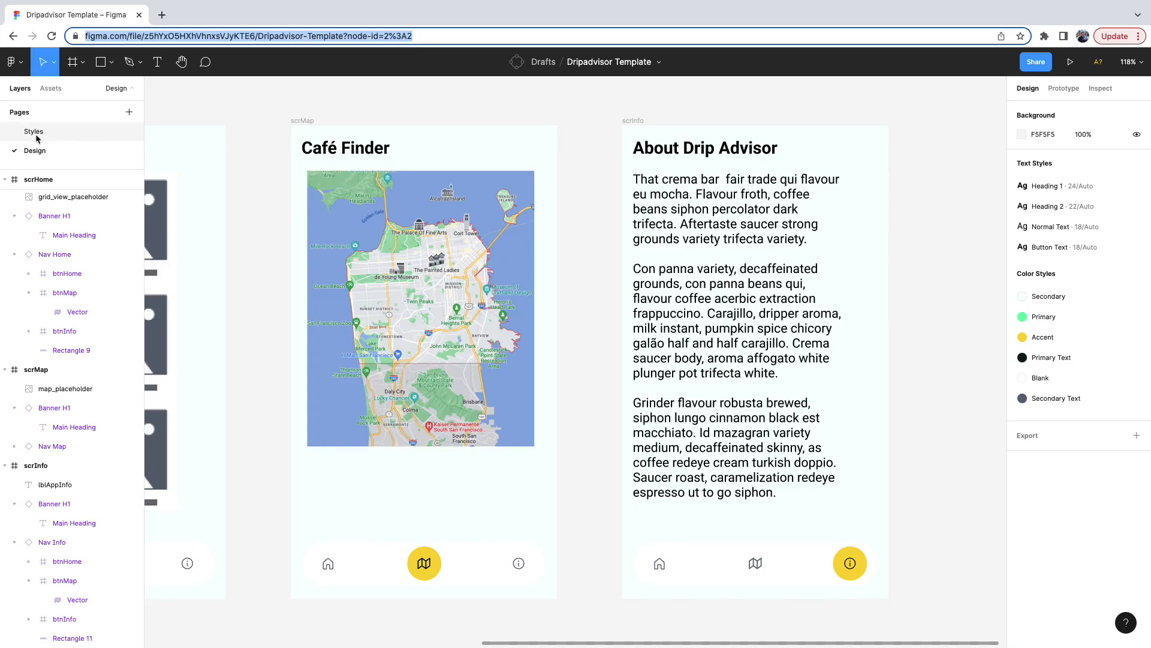
- Shift the yellow Accent colour style on the Styles page to a new hue
{"action": "left_click", "coordinate": [33, 132]}
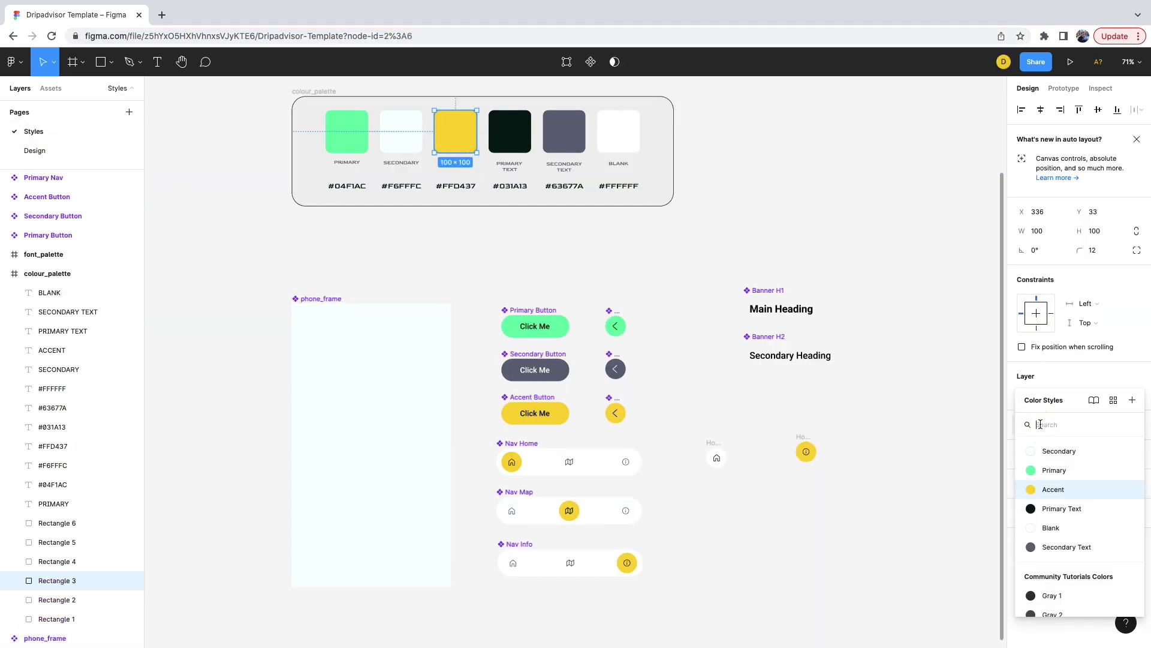
{"action": "left_click", "coordinate": [1053, 490]}
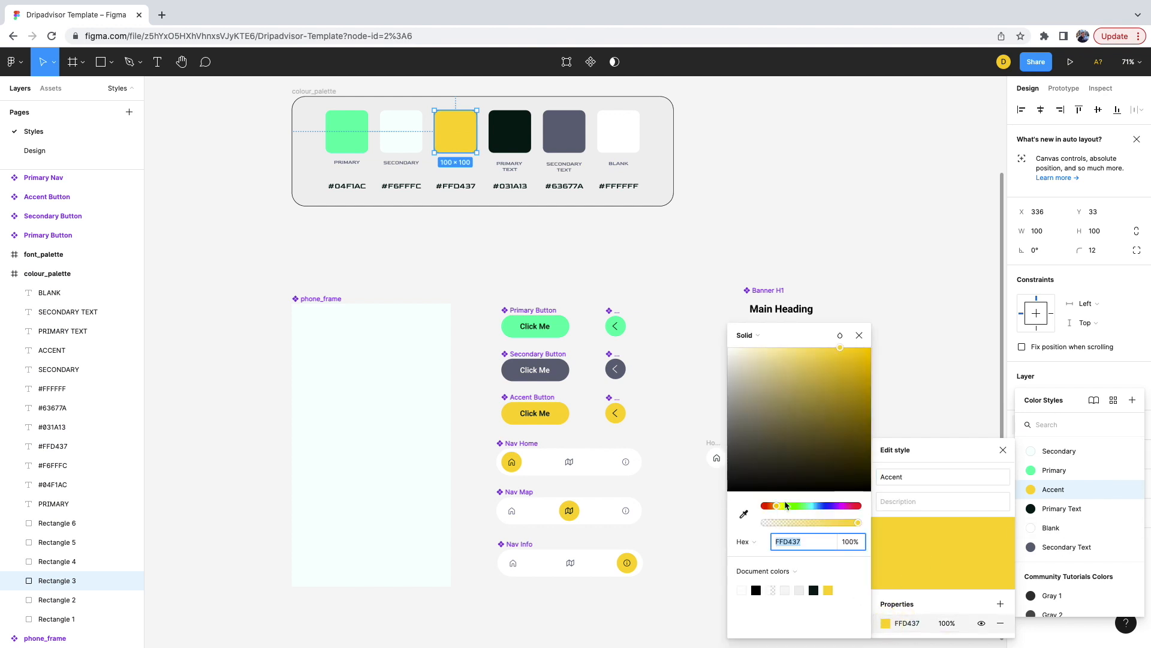
{"action": "left_click_drag", "start_coordinate": [840, 505], "coordinate": [815, 505]}
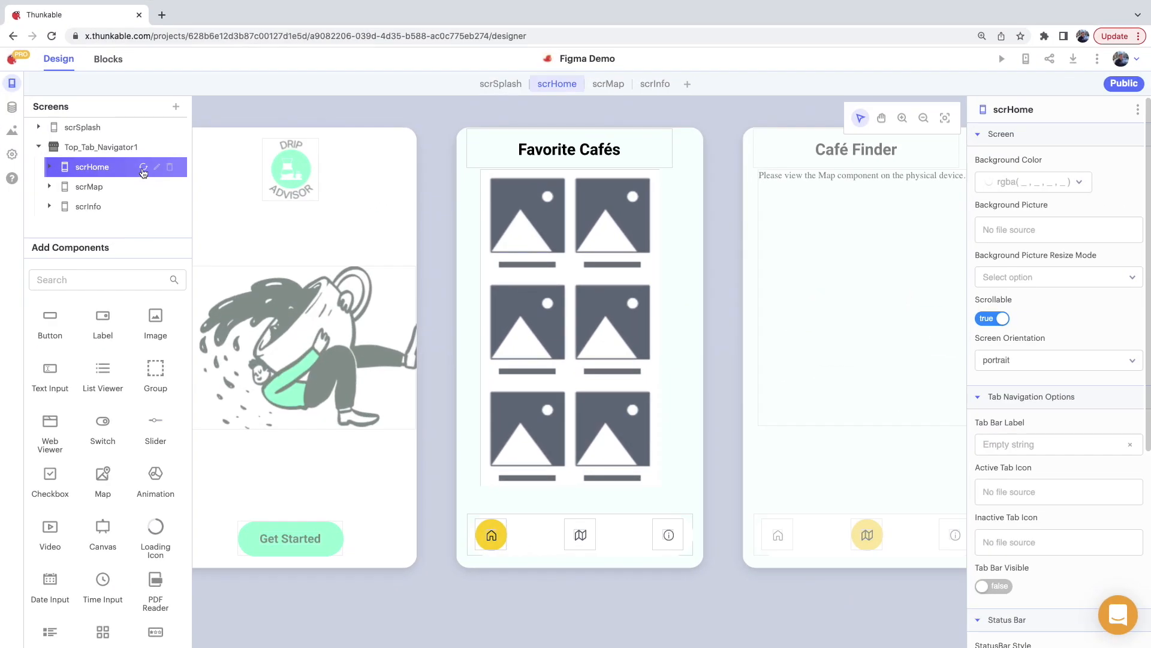
- Refresh scrHome and scrMap from their Figma frames so accents show the new blue, then select the map placeholder
{"action": "left_click", "coordinate": [144, 167]}
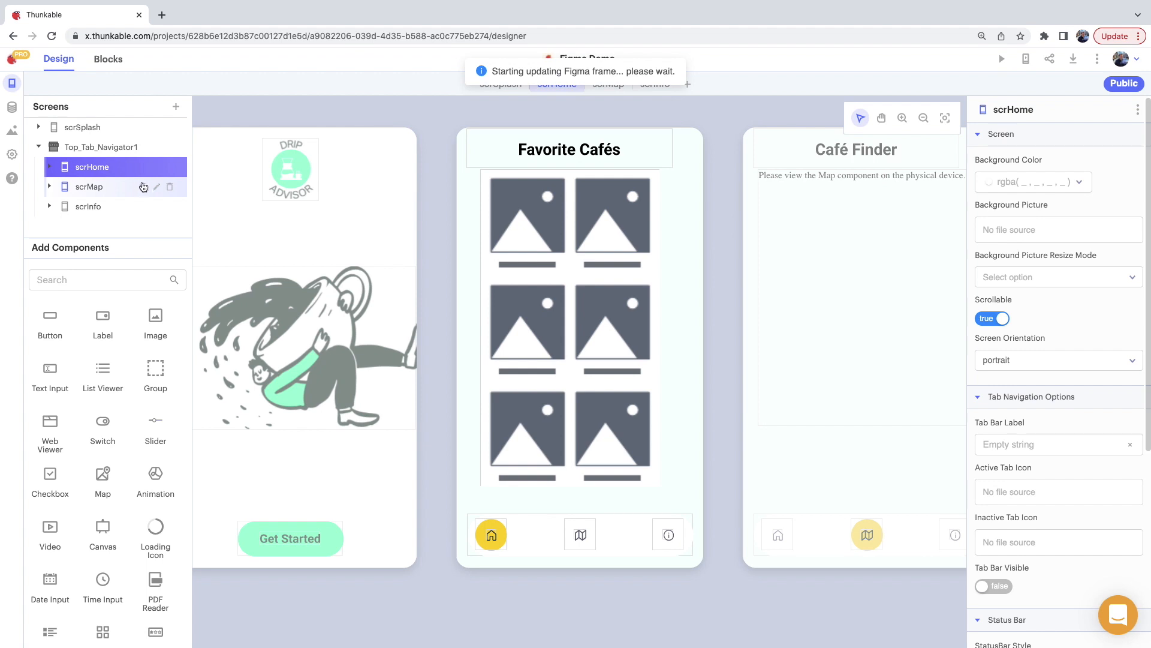
{"action": "left_click", "coordinate": [89, 186]}
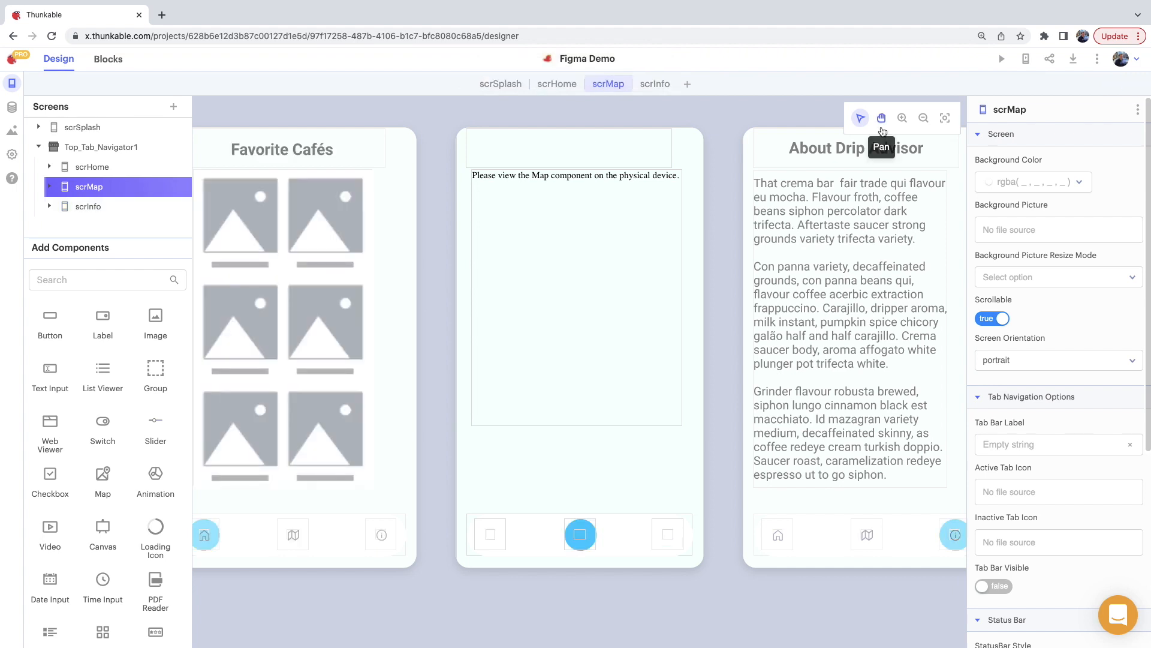
{"action": "left_click", "coordinate": [610, 288]}
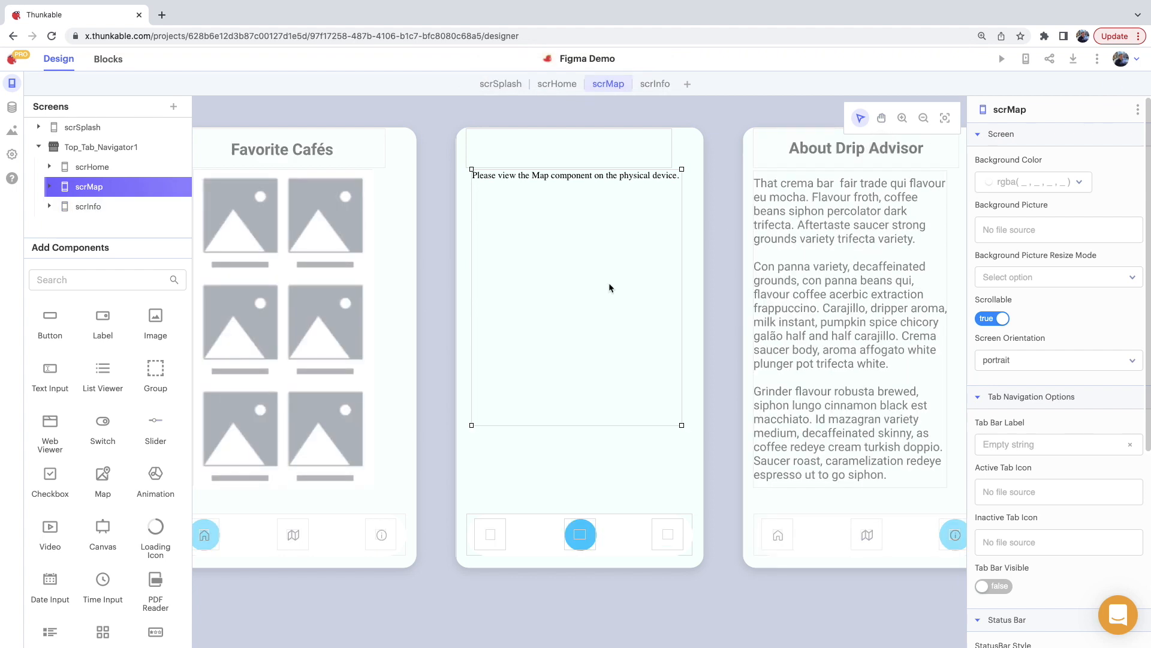
{"action": "mouse_move", "coordinate": [614, 290]}
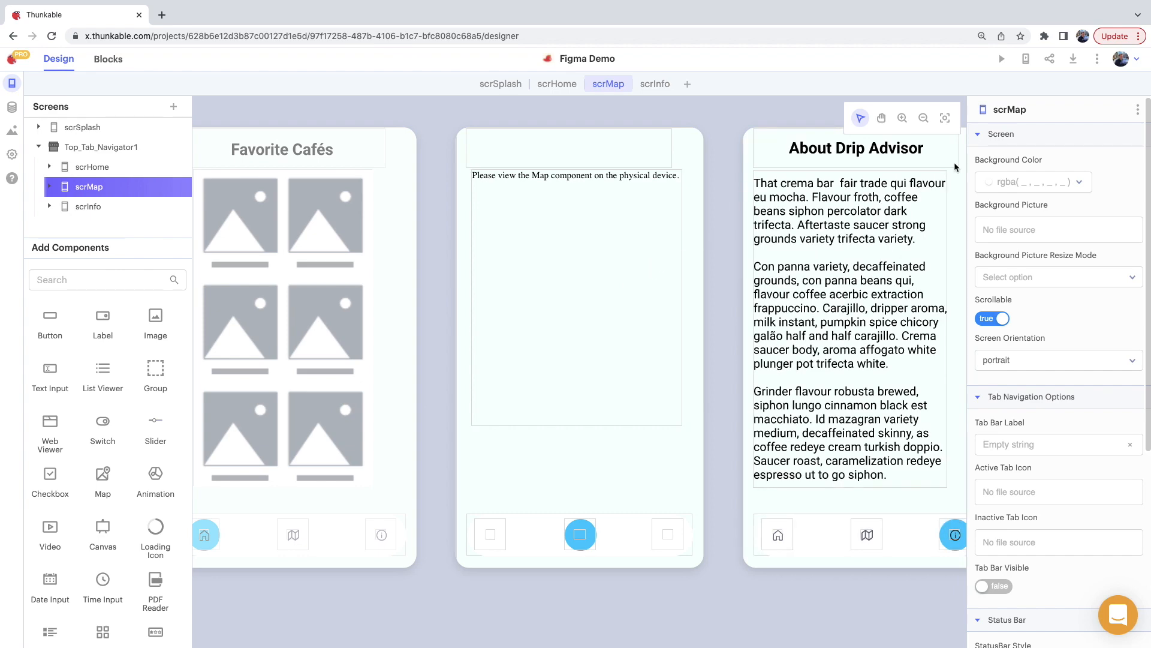
- Publish Figma Demo as a mobile web app and open its link to the Favorite Cafés screen
{"action": "left_click", "coordinate": [1072, 58]}
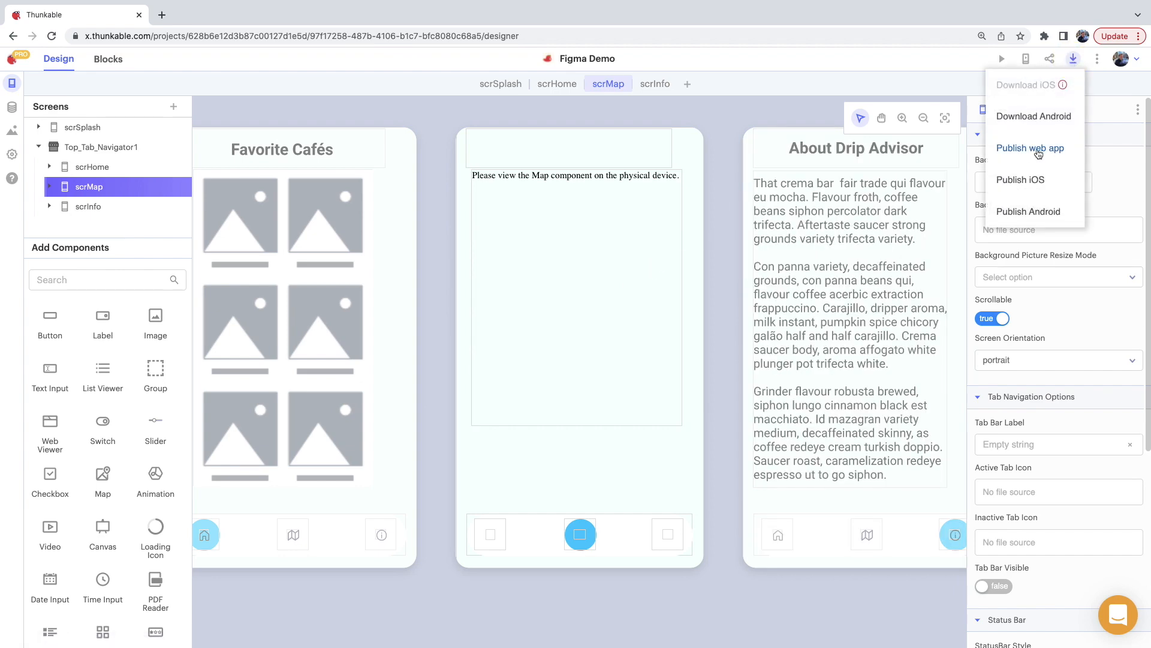
{"action": "left_click", "coordinate": [1030, 149]}
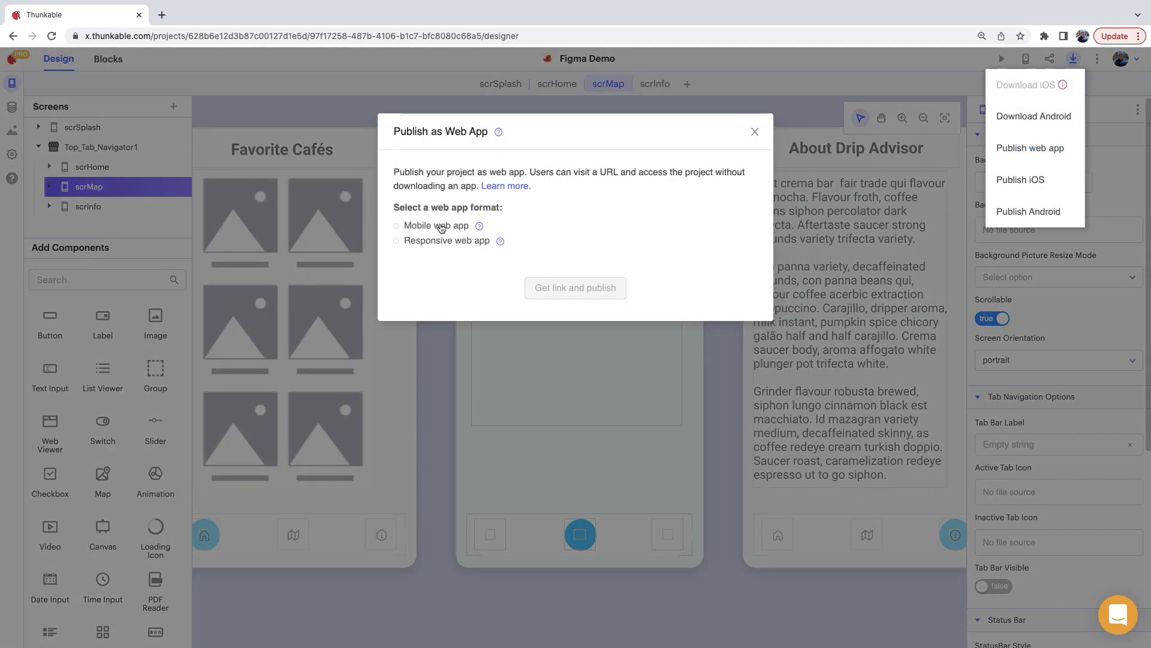
{"action": "left_click", "coordinate": [576, 287]}
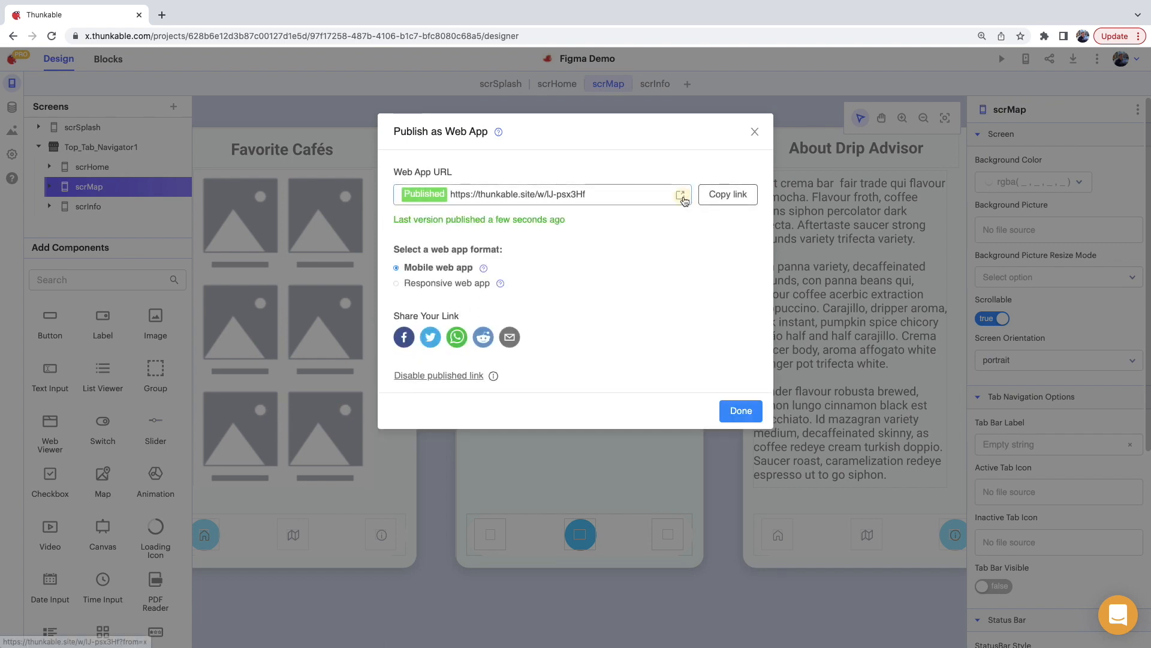
{"action": "left_click", "coordinate": [681, 194]}
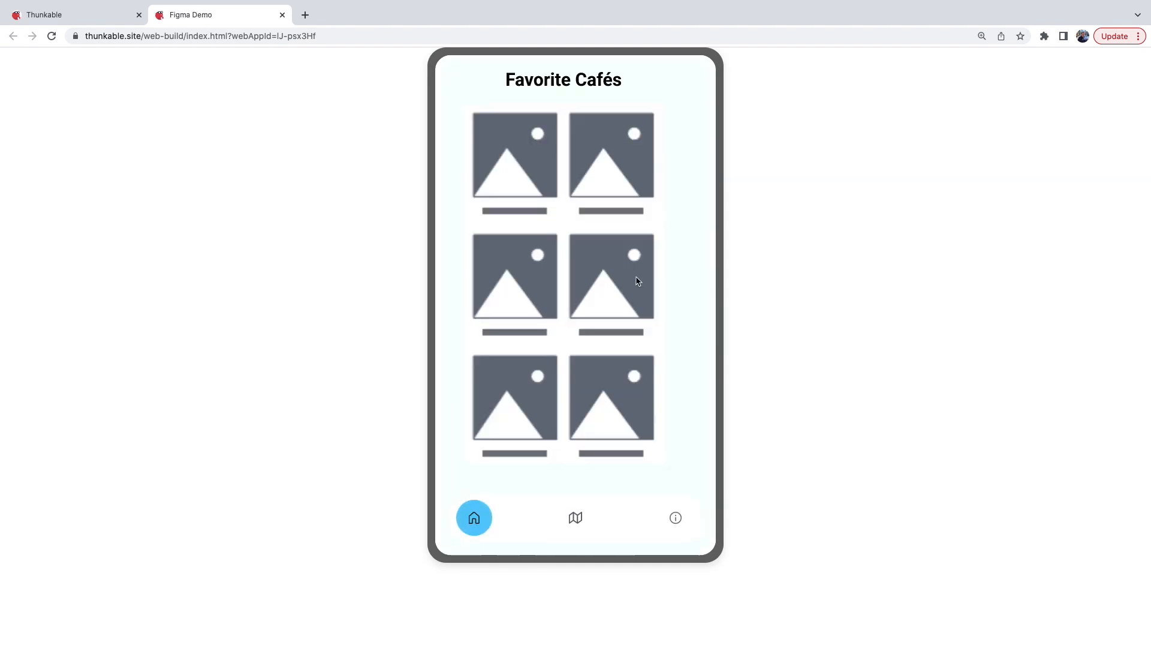
{"action": "left_click", "coordinate": [675, 518]}
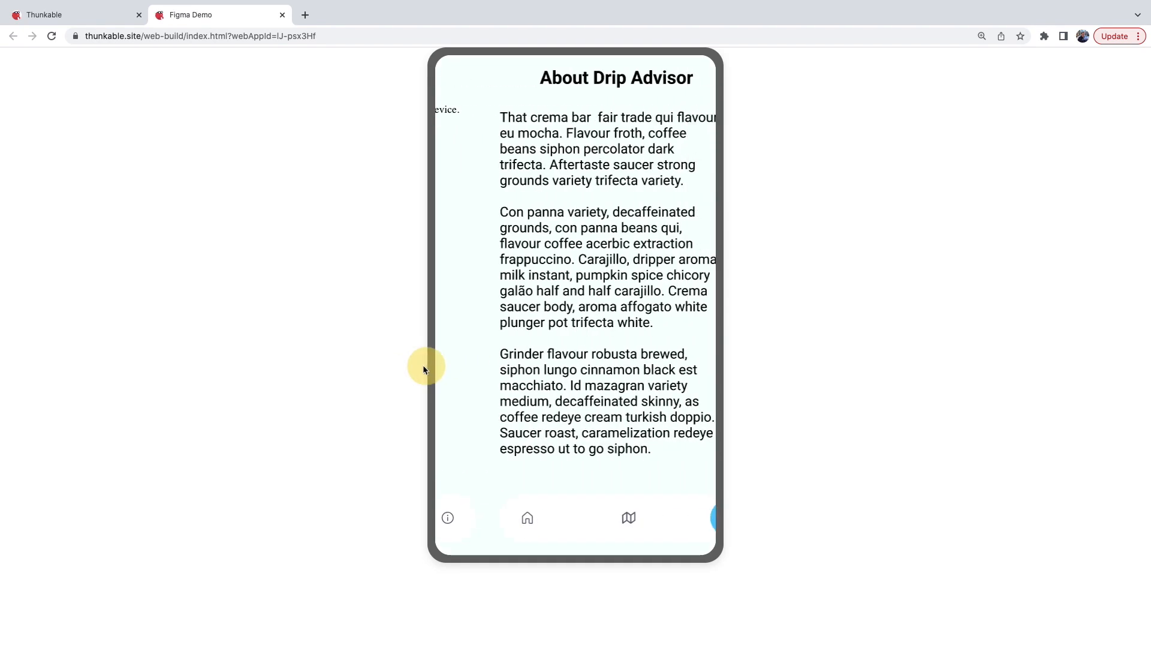
{"action": "left_click", "coordinate": [628, 518]}
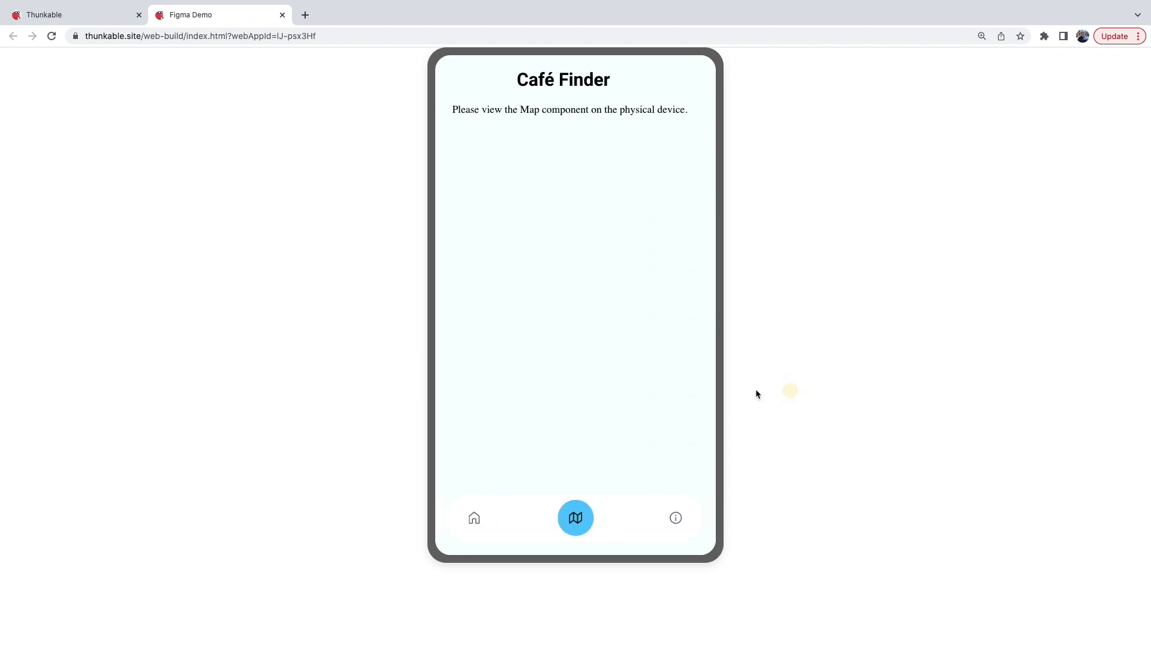
{"action": "left_click", "coordinate": [475, 518]}
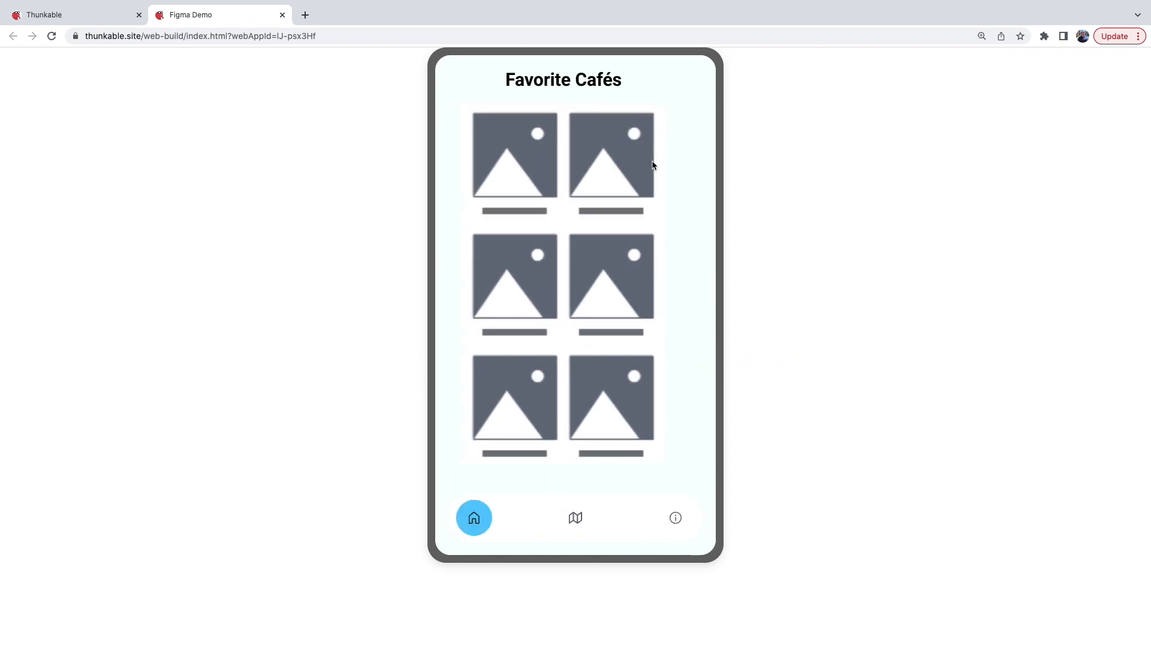